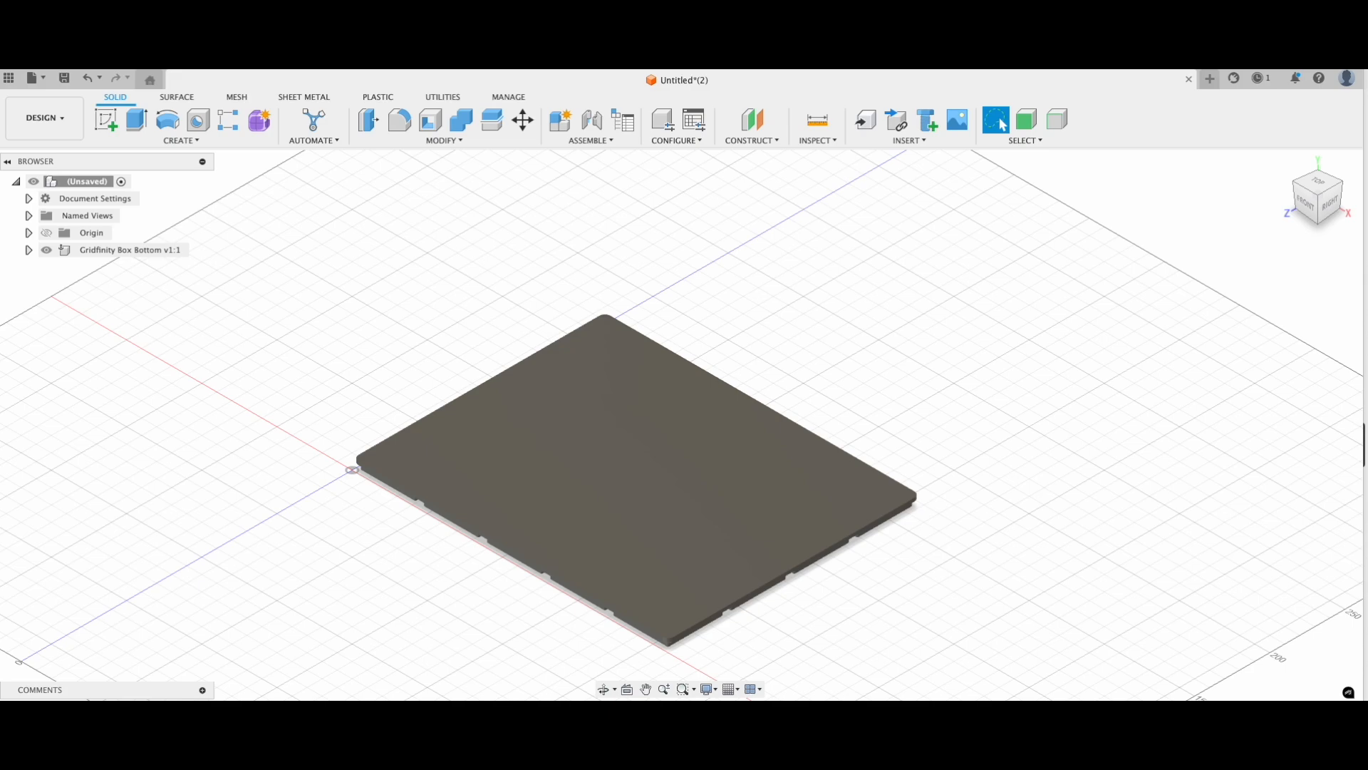
{"action": "mouse_move", "coordinate": [390, 575]}
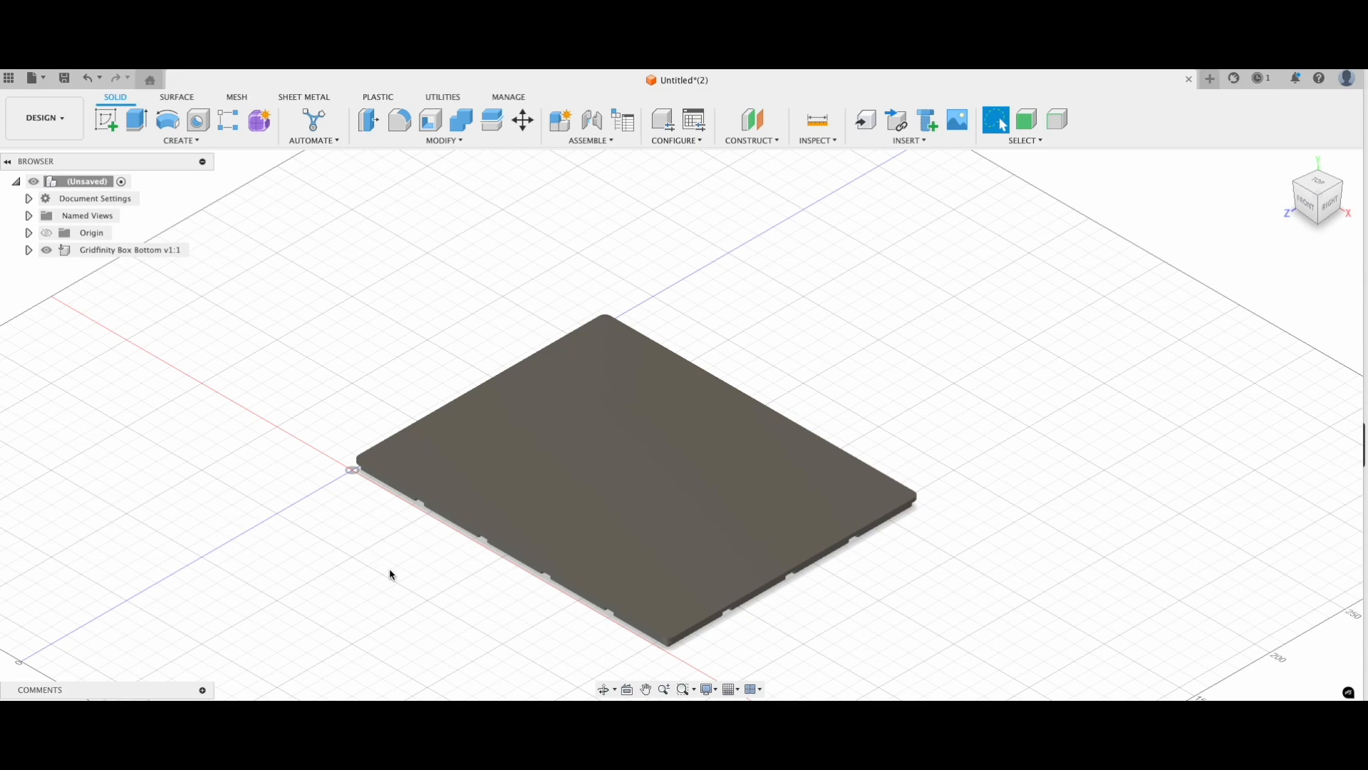
{"action": "mouse_move", "coordinate": [413, 586]}
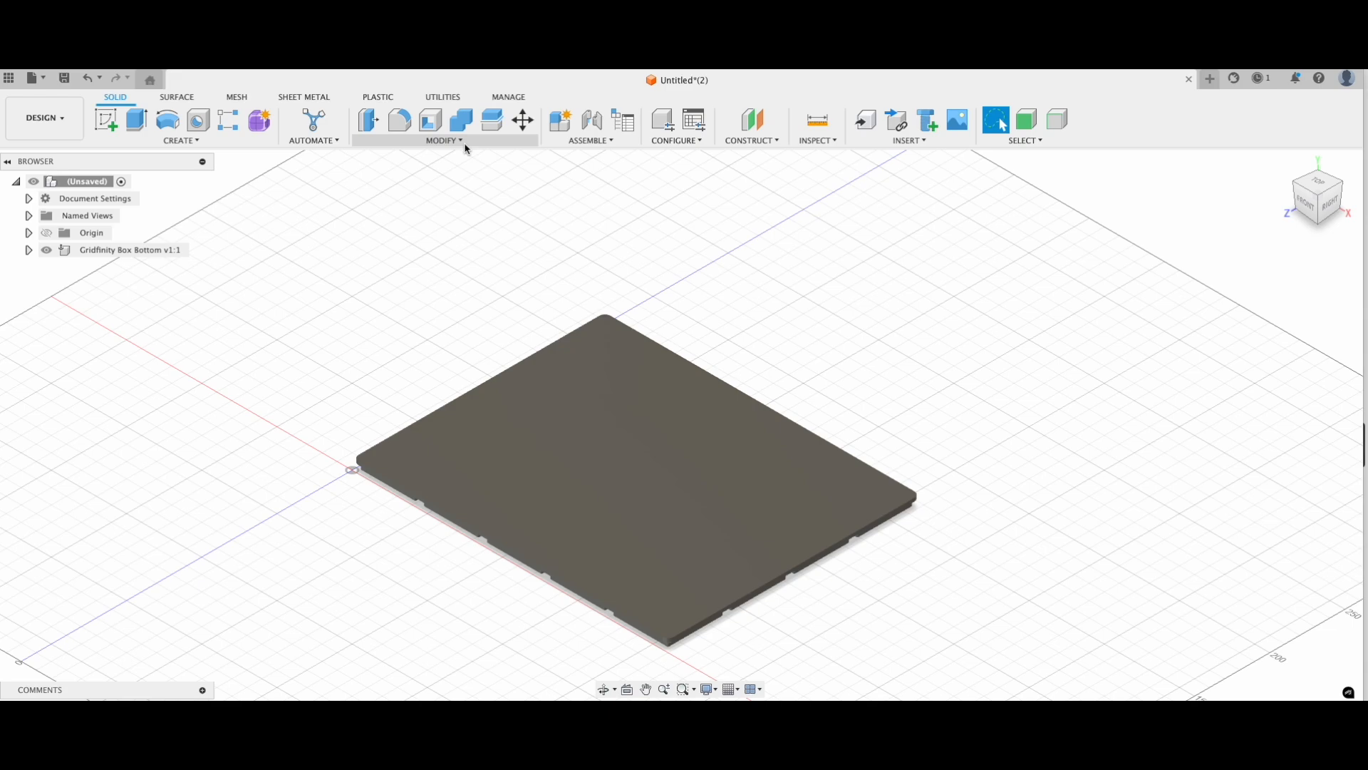
Show the MODIFY command list with Change Parameters available
{"action": "left_click", "coordinate": [443, 140]}
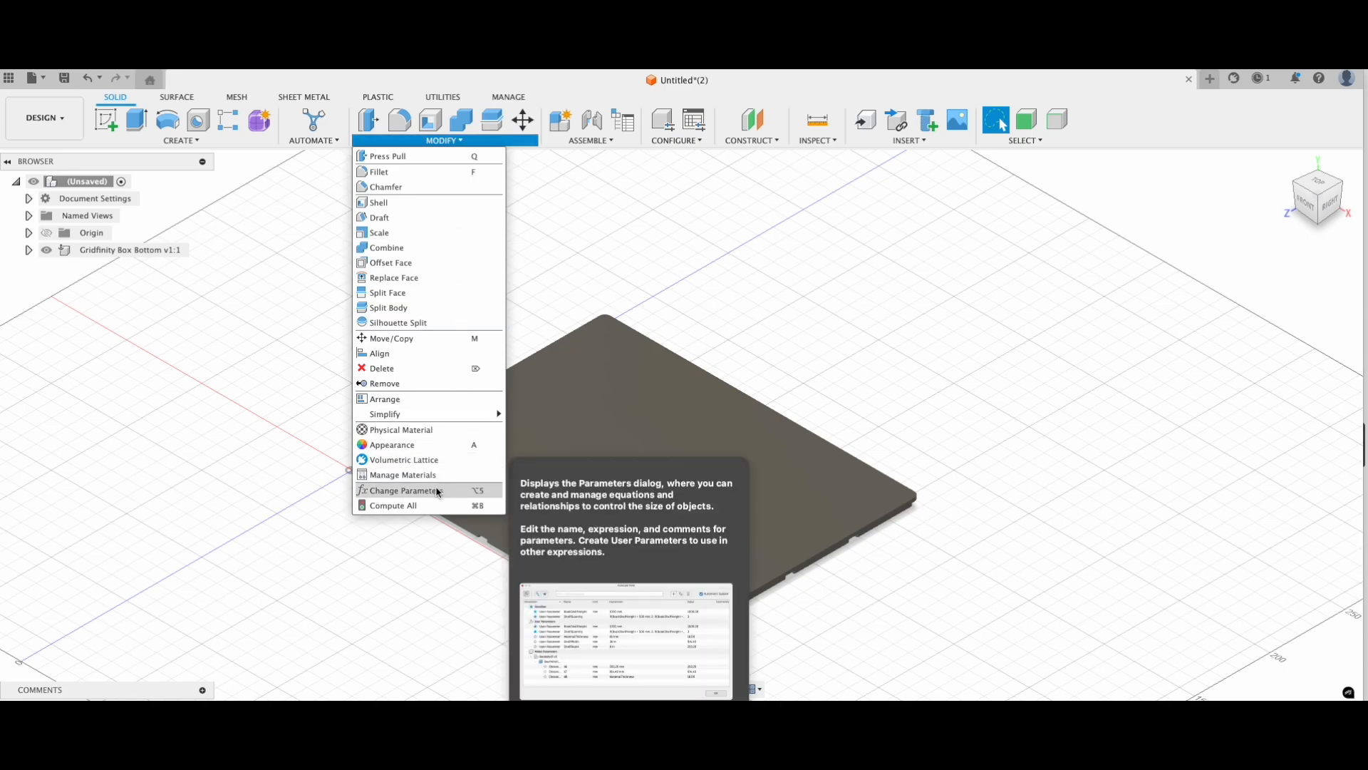
Set the baseplate's user parameters to 5 columns and 2 rows
{"action": "left_click", "coordinate": [404, 490]}
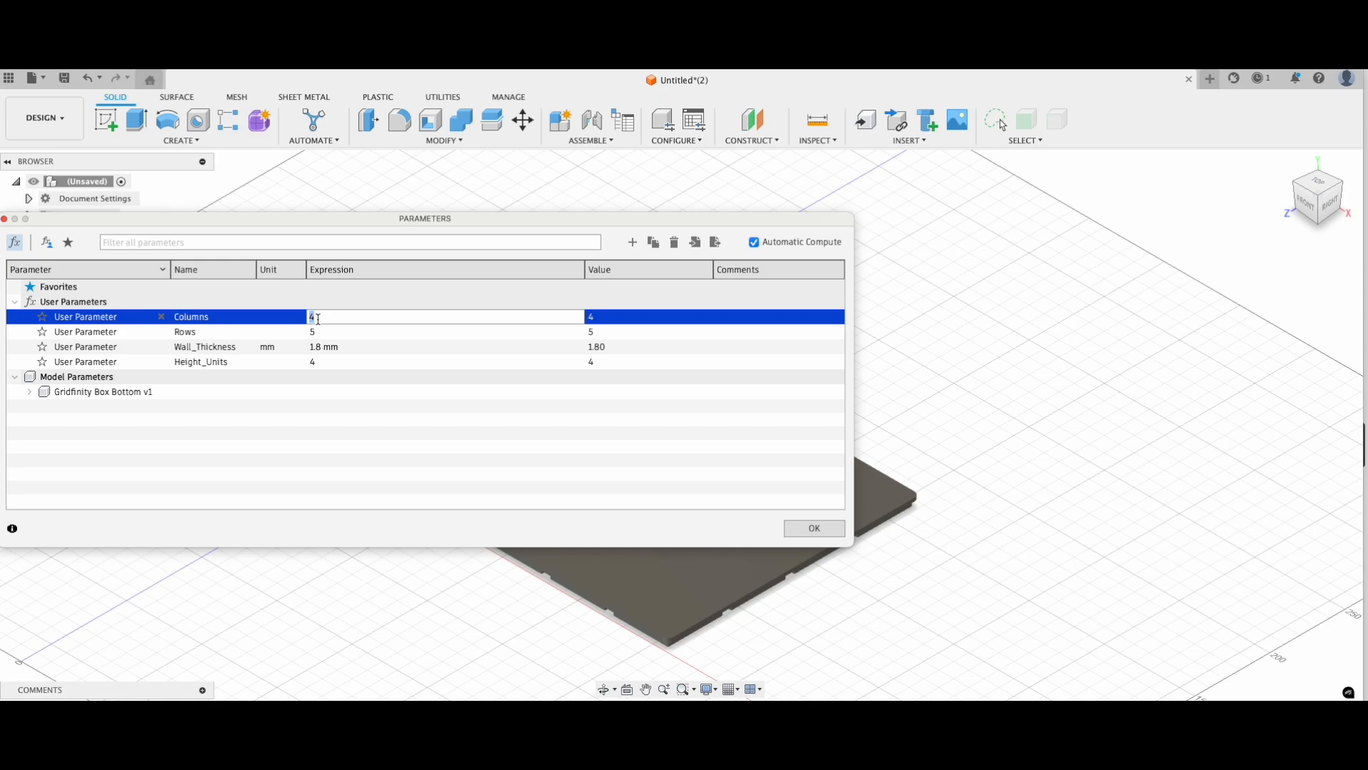
{"action": "type", "text": "5"}
{"action": "left_click", "coordinate": [445, 331]}
{"action": "type", "text": "2"}
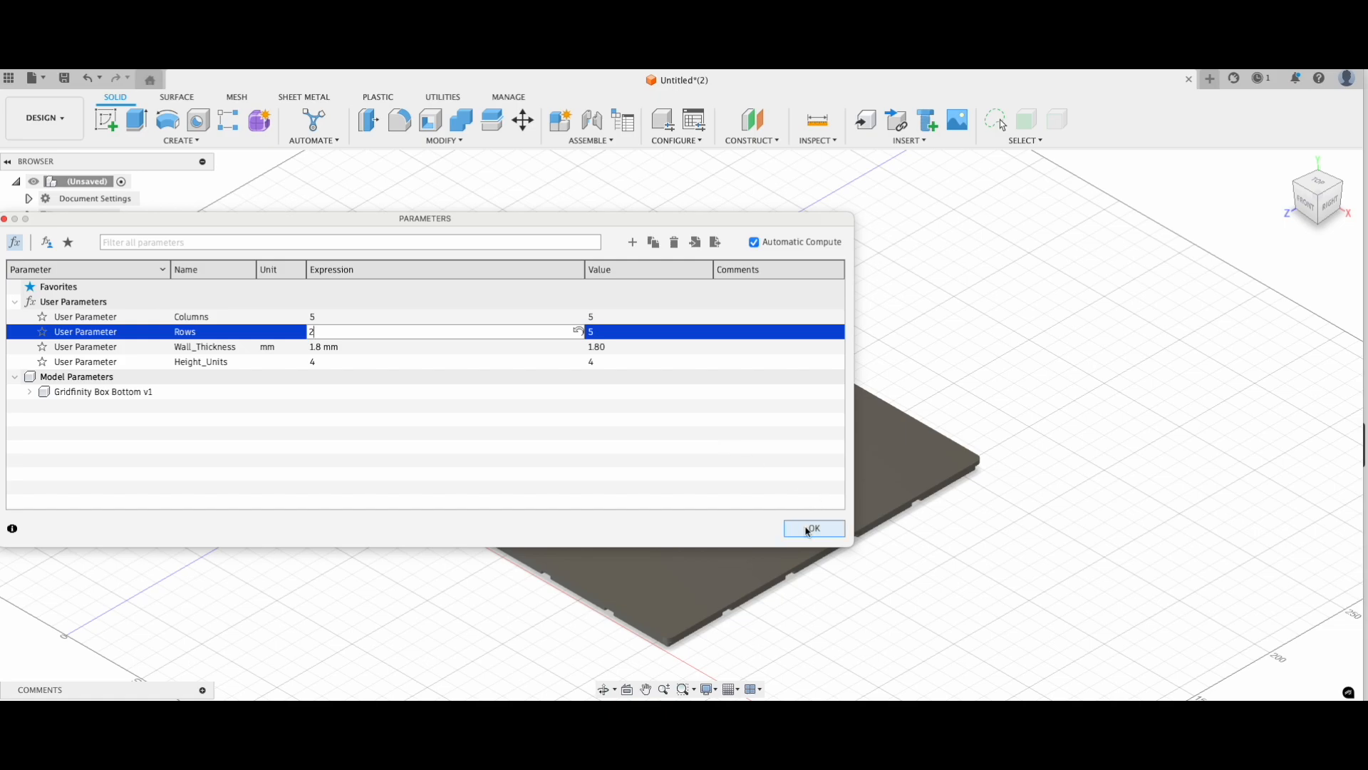
{"action": "left_click", "coordinate": [813, 528]}
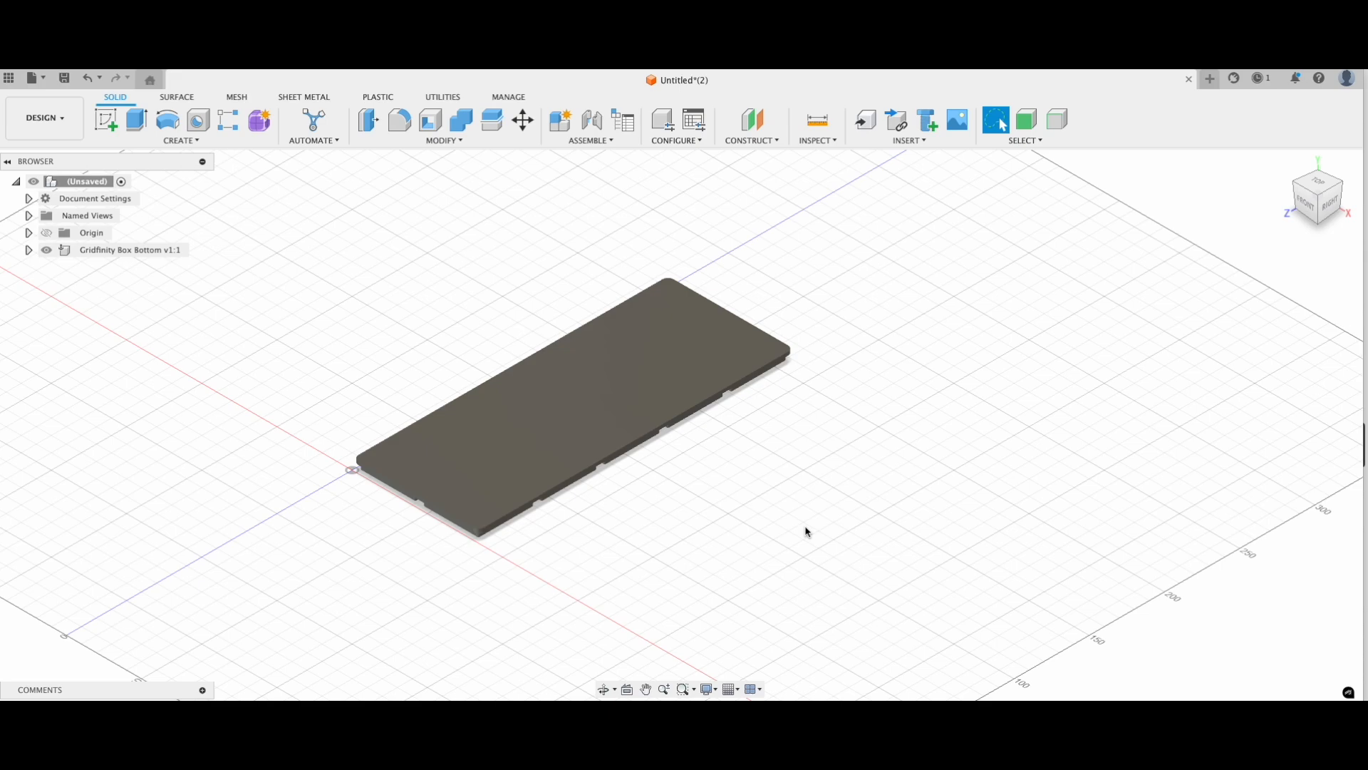
{"action": "mouse_move", "coordinate": [812, 510]}
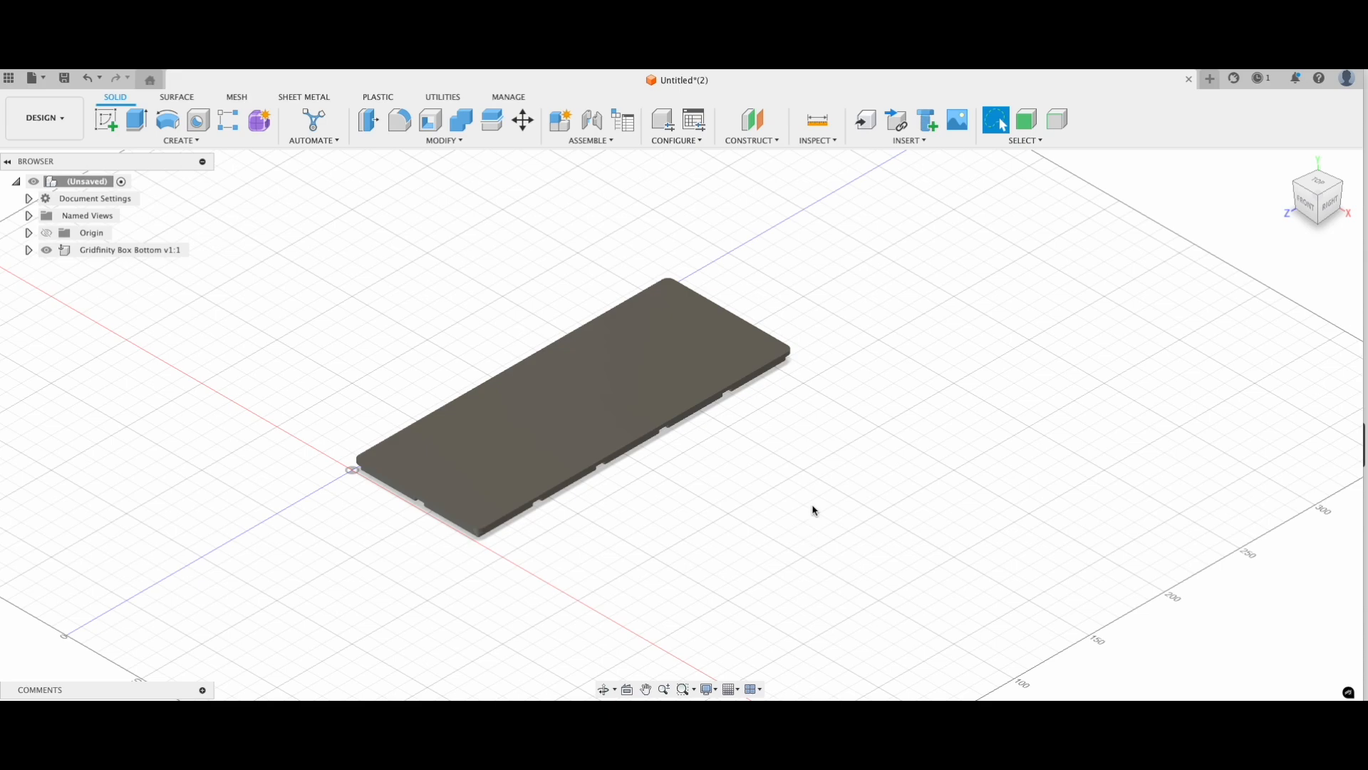
Insert the pliers-and-ruler photo as a canvas on the top plane
{"action": "left_click", "coordinate": [907, 139]}
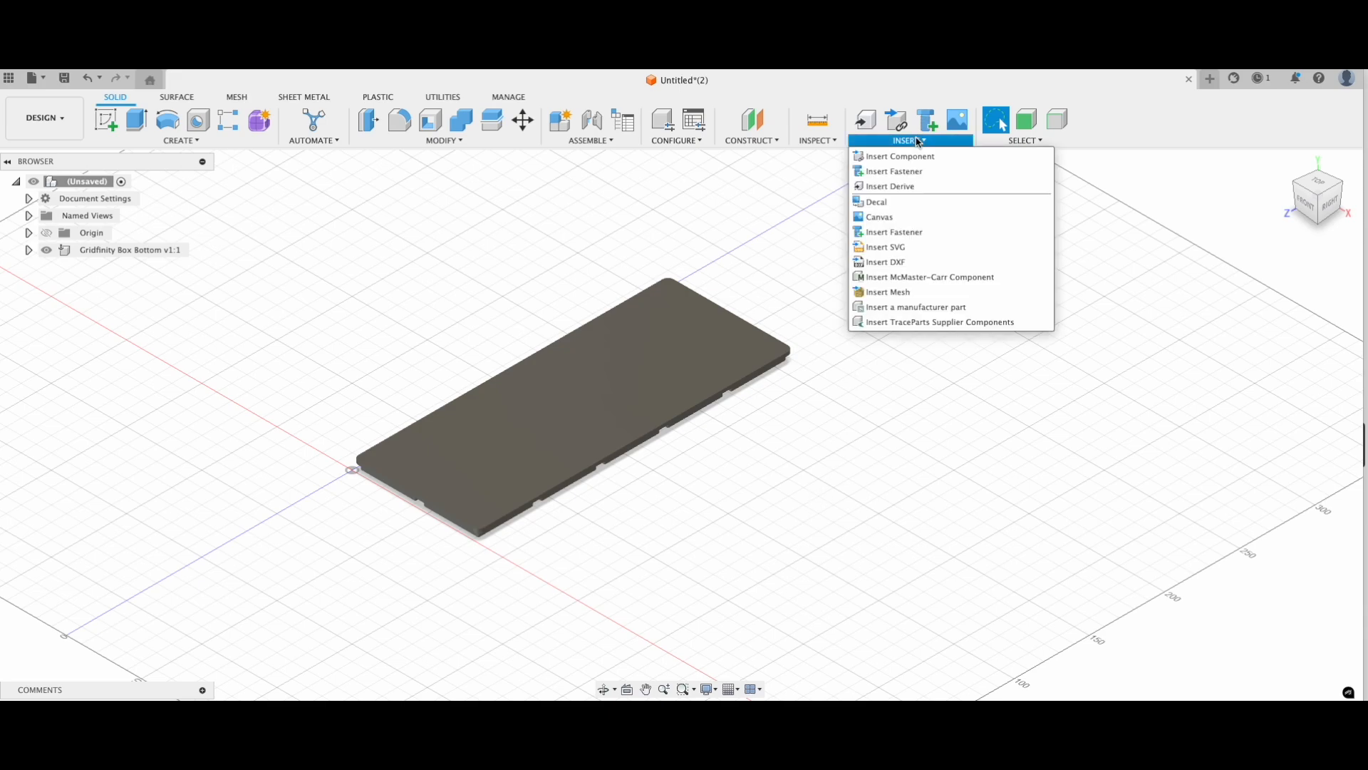
{"action": "mouse_move", "coordinate": [879, 217]}
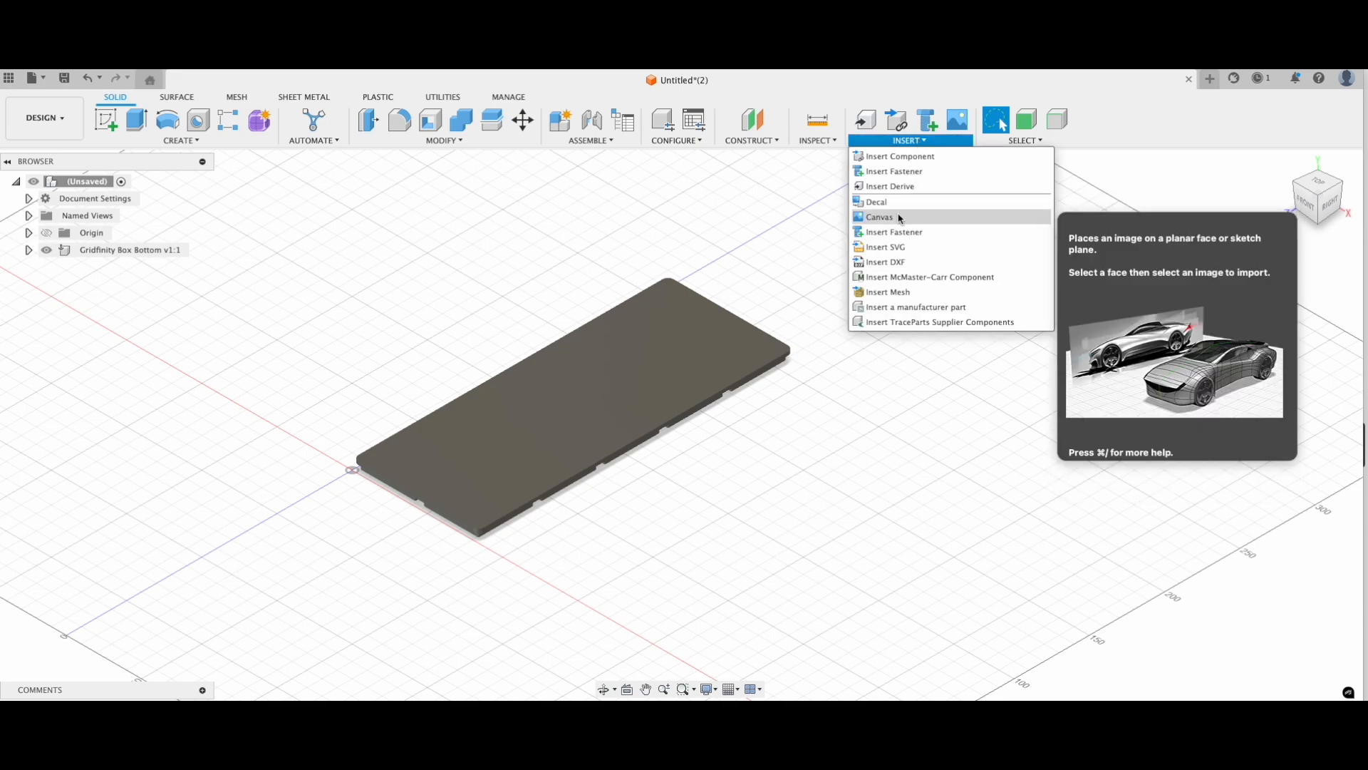
{"action": "left_click", "coordinate": [880, 216]}
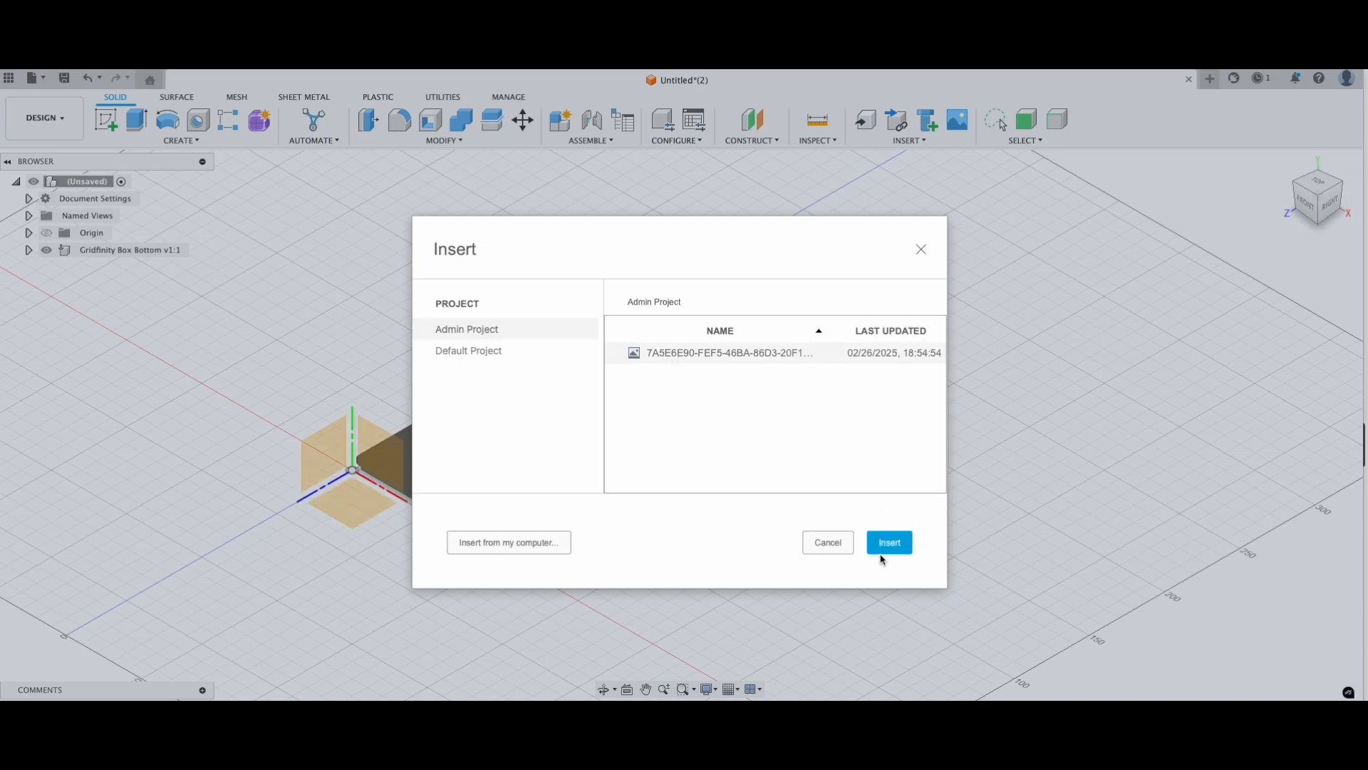
{"action": "left_click", "coordinate": [888, 542]}
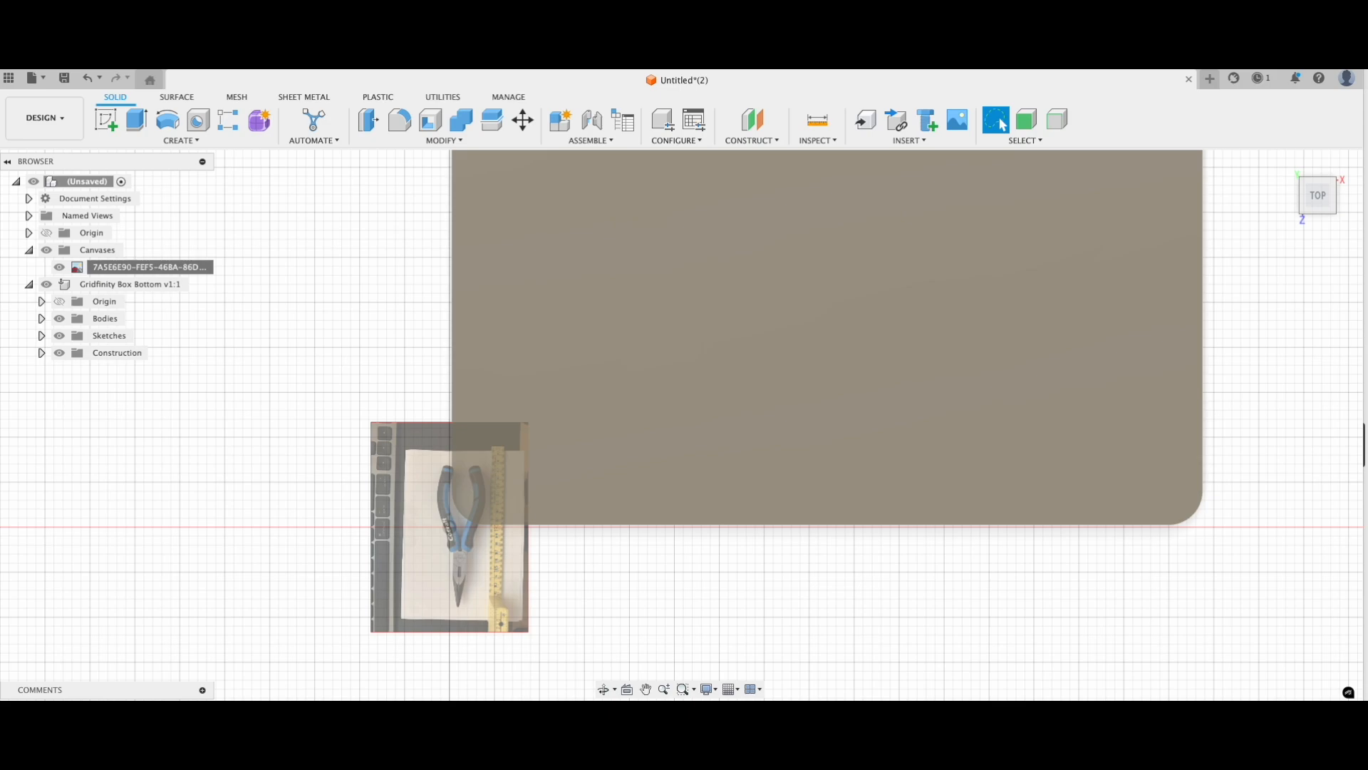
{"action": "mouse_move", "coordinate": [460, 571]}
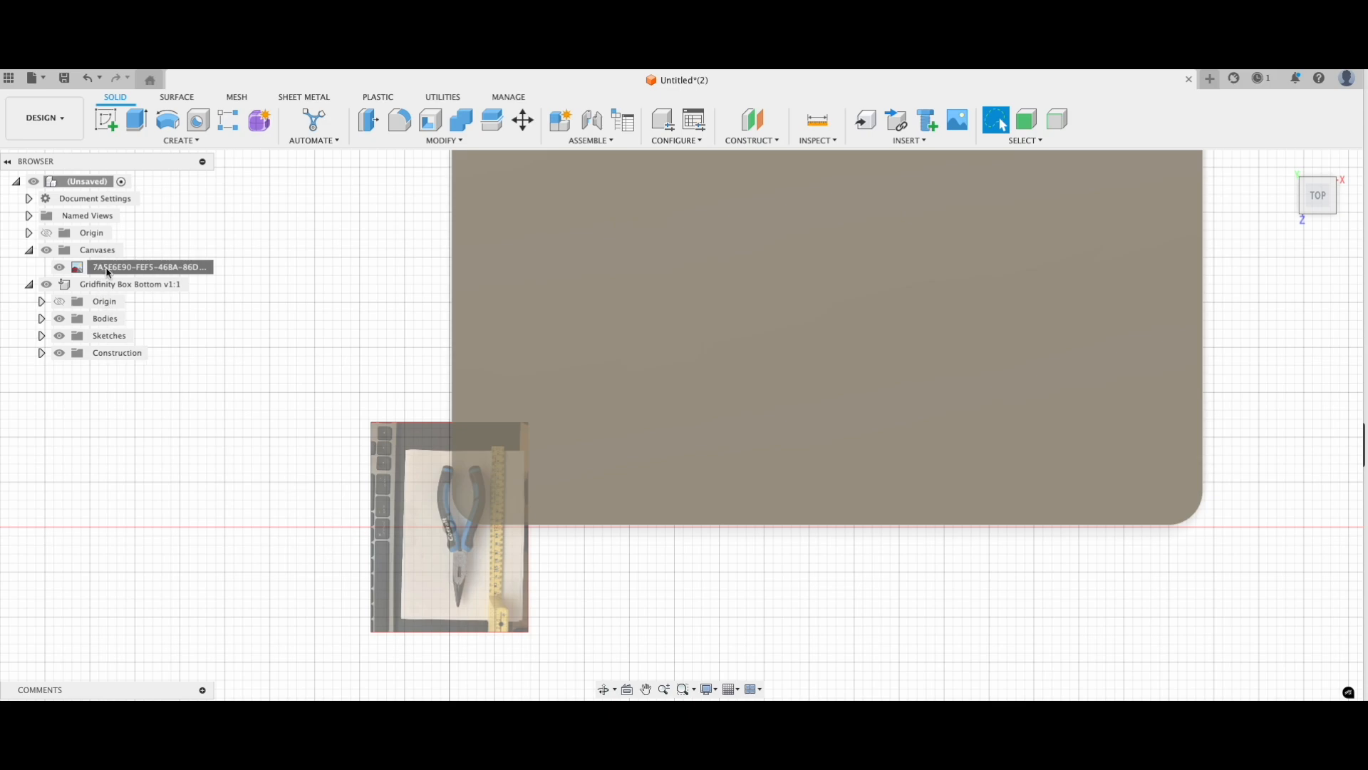
Calibrate the photo canvas using two ruler marks 10 mm apart
{"action": "right_click", "coordinate": [148, 265]}
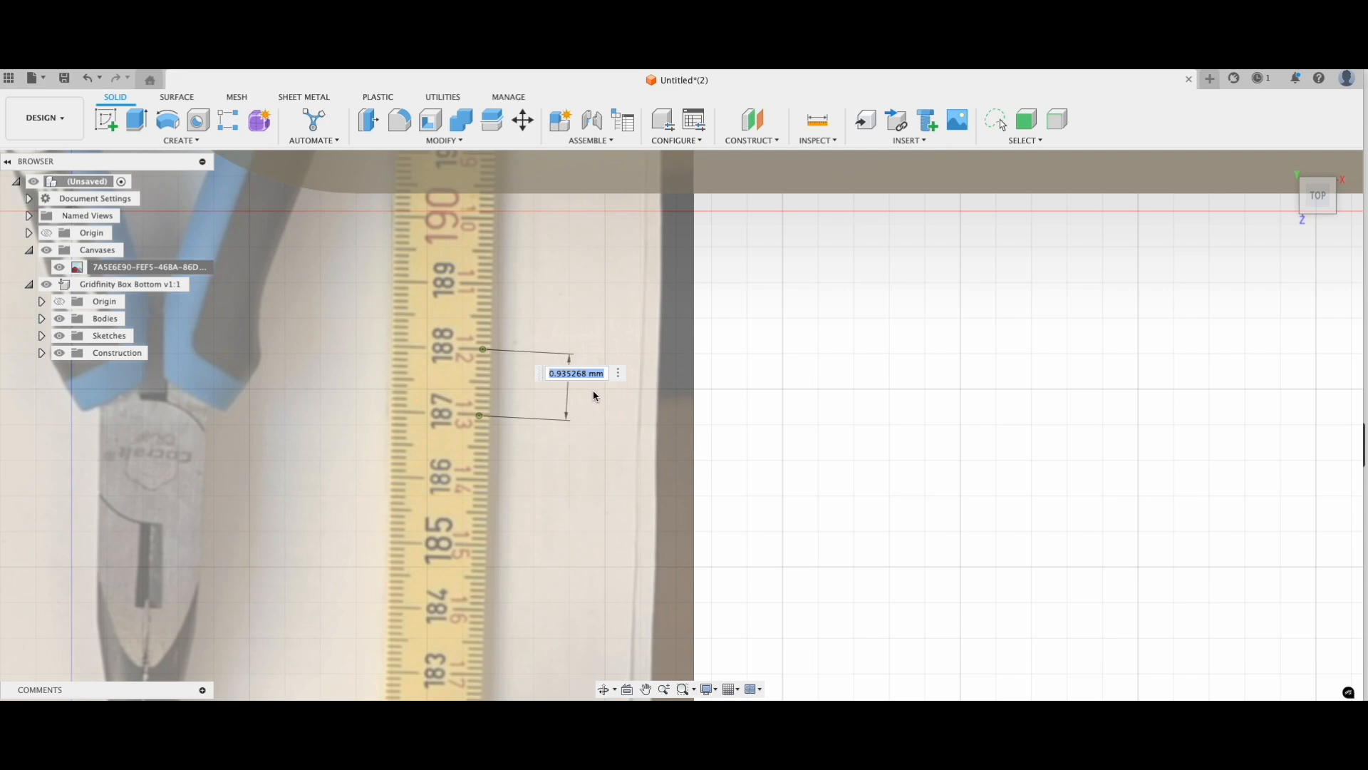
{"action": "type", "text": "10"}
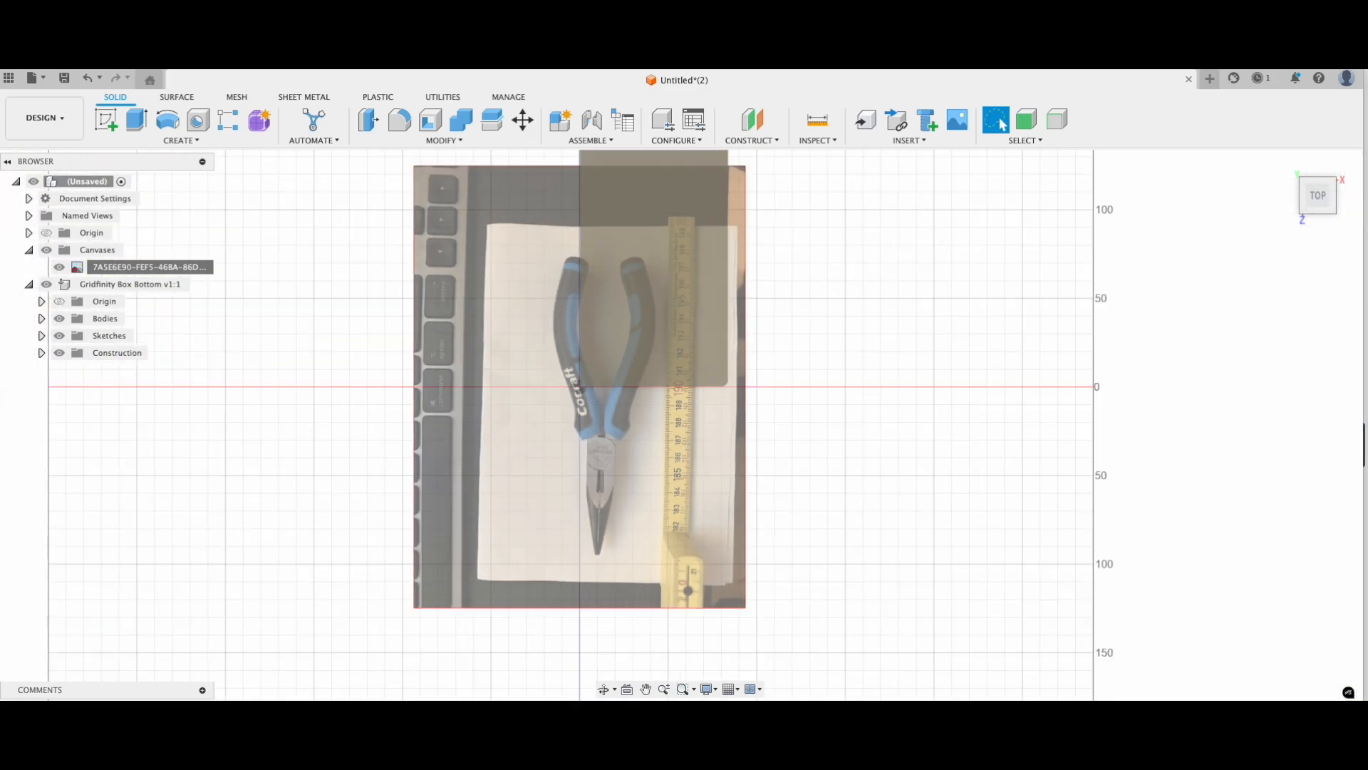
Reposition the pliers canvas so its edge aligns with the origin axes
{"action": "right_click", "coordinate": [148, 266]}
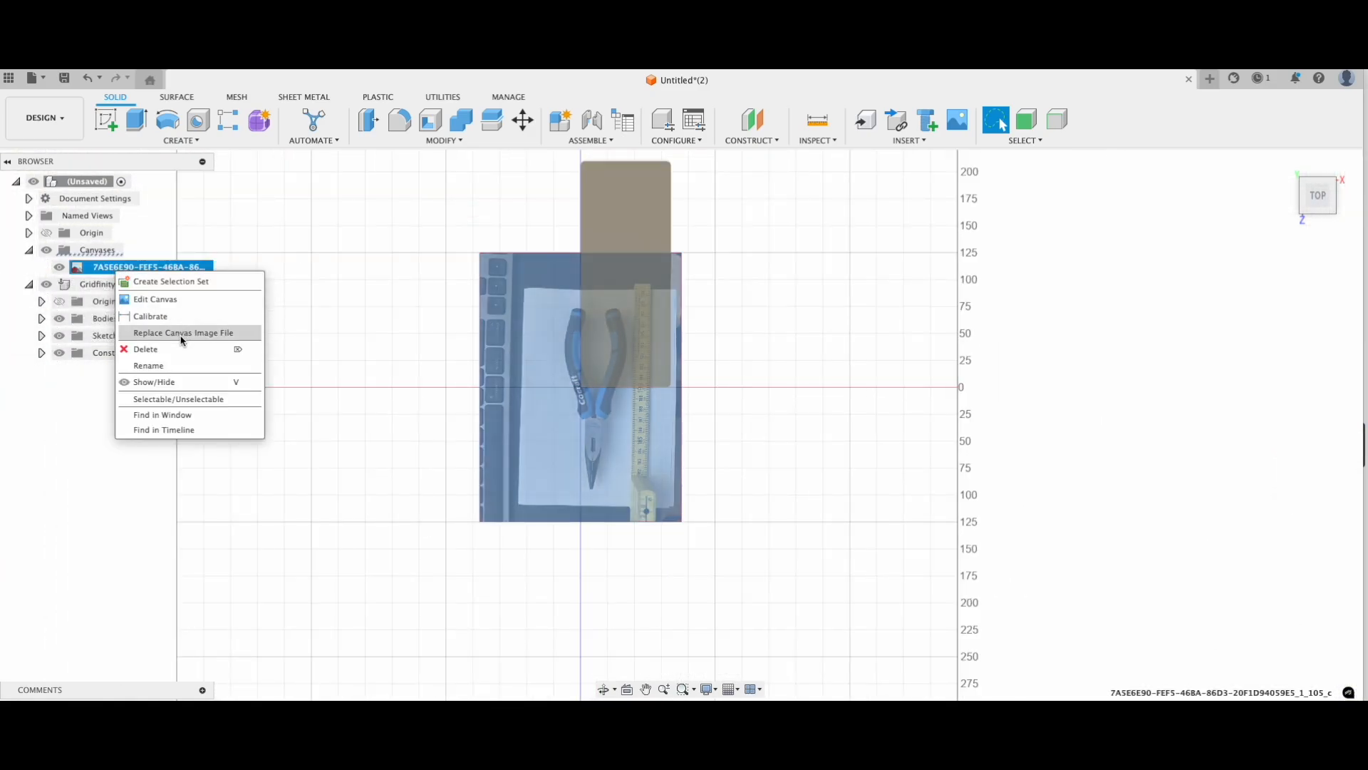
{"action": "left_click", "coordinate": [155, 299]}
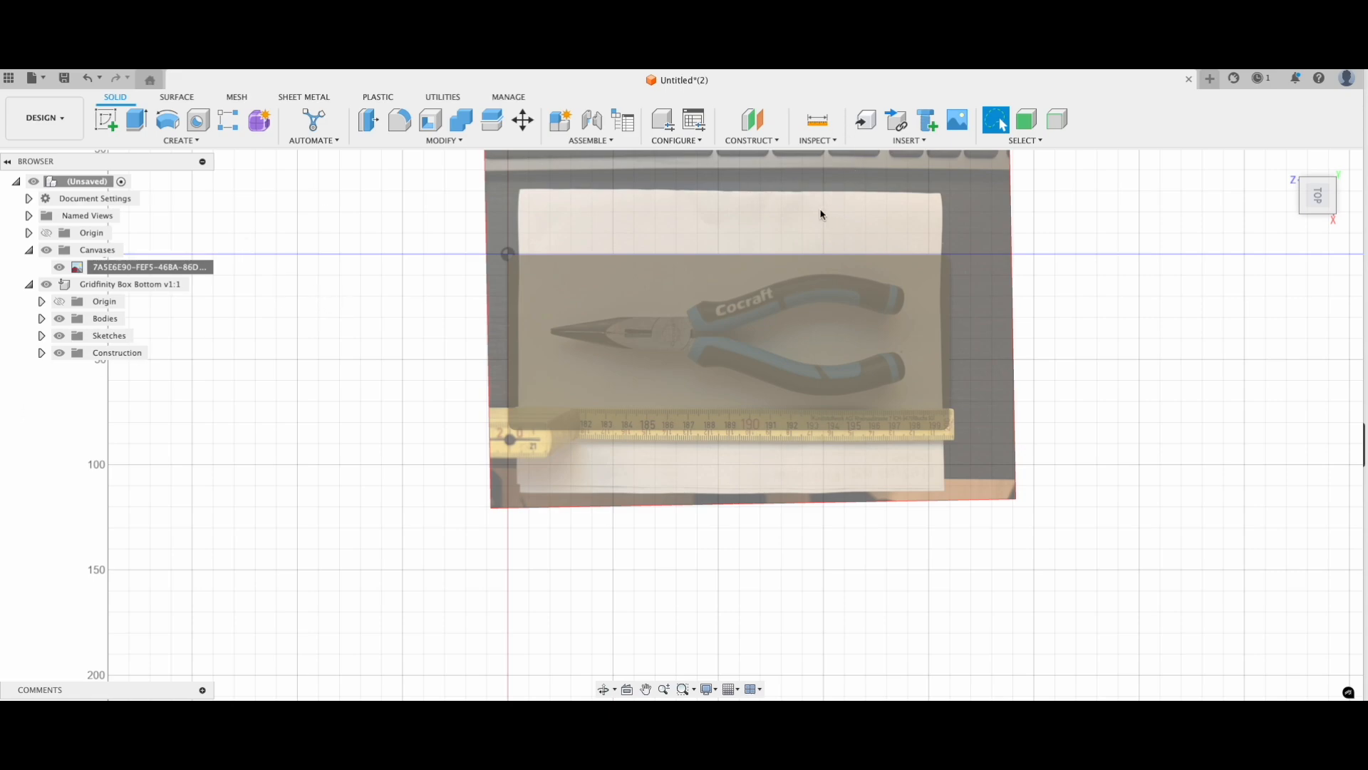
{"action": "mouse_move", "coordinate": [777, 171]}
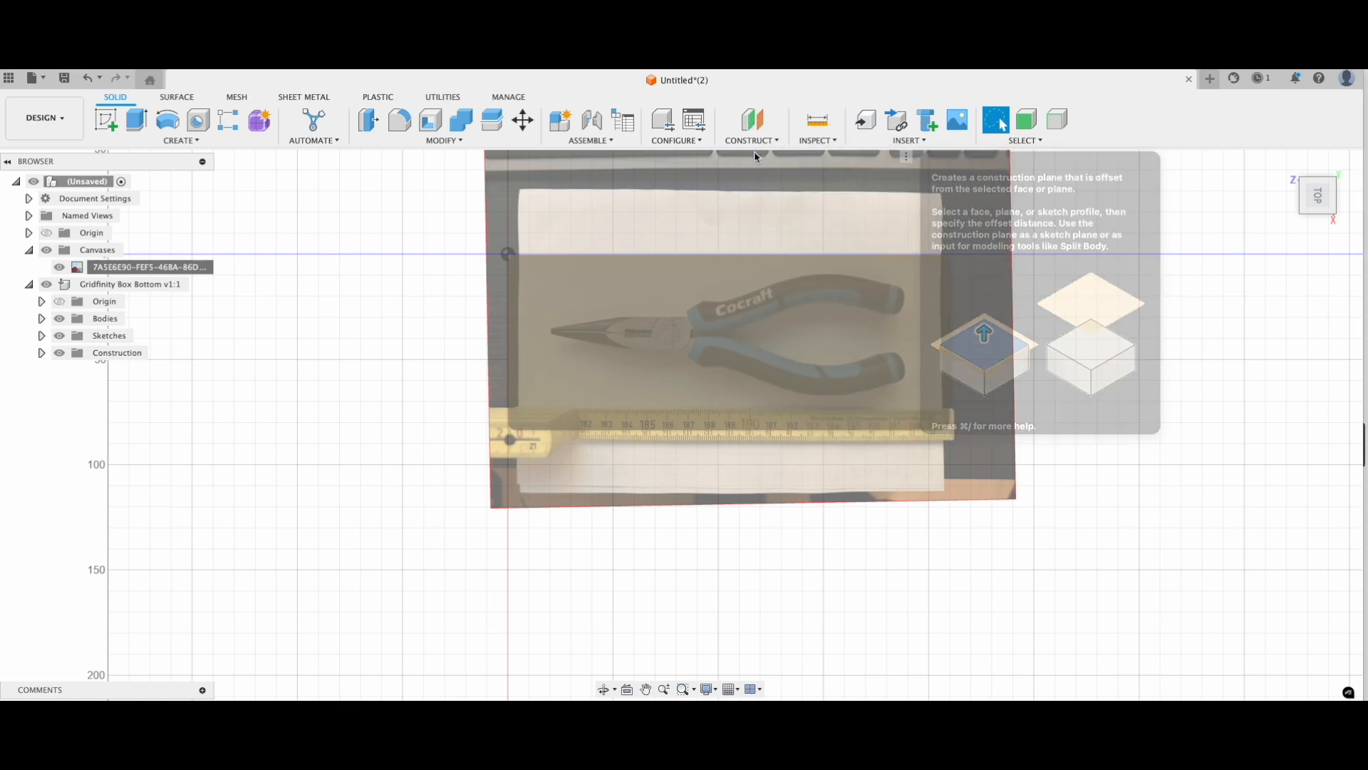
Add an offset construction plane over the pliers photo
{"action": "left_click", "coordinate": [699, 341]}
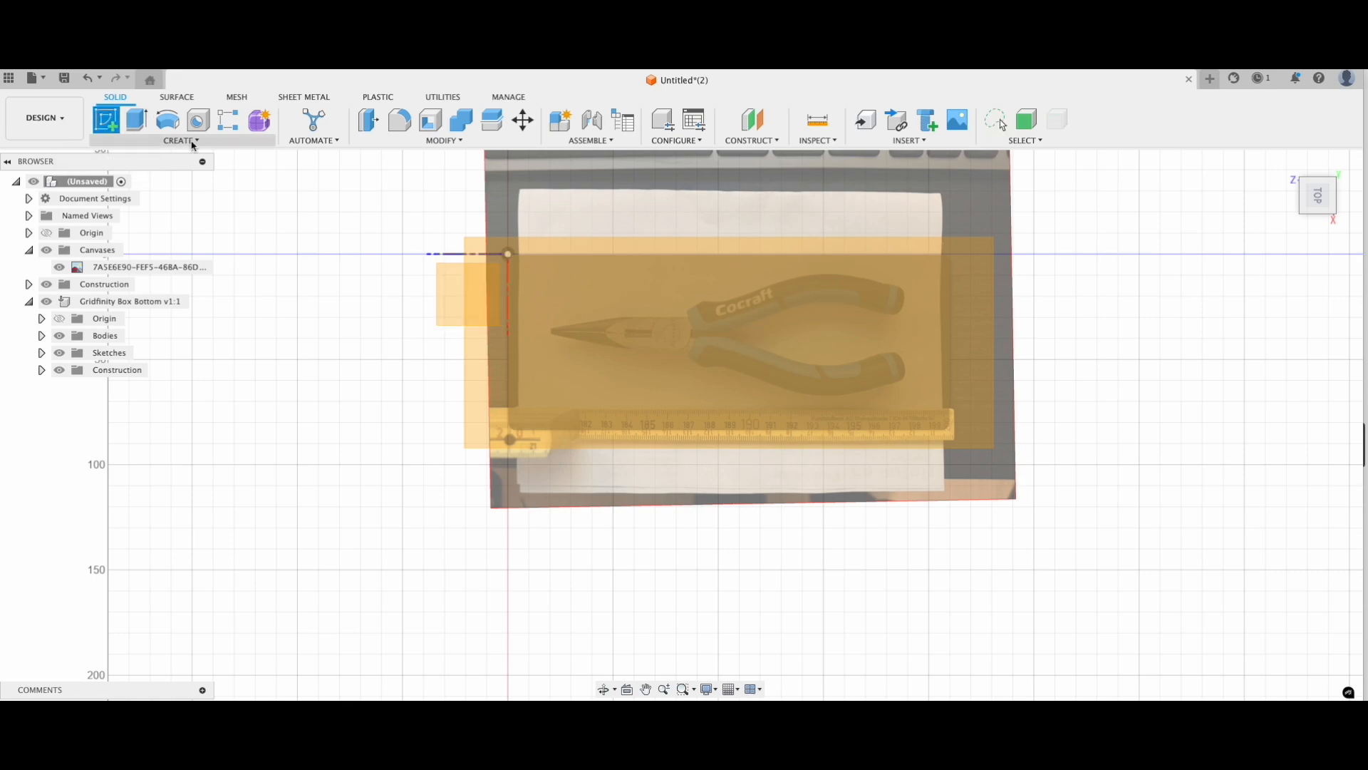
{"action": "left_click", "coordinate": [106, 120]}
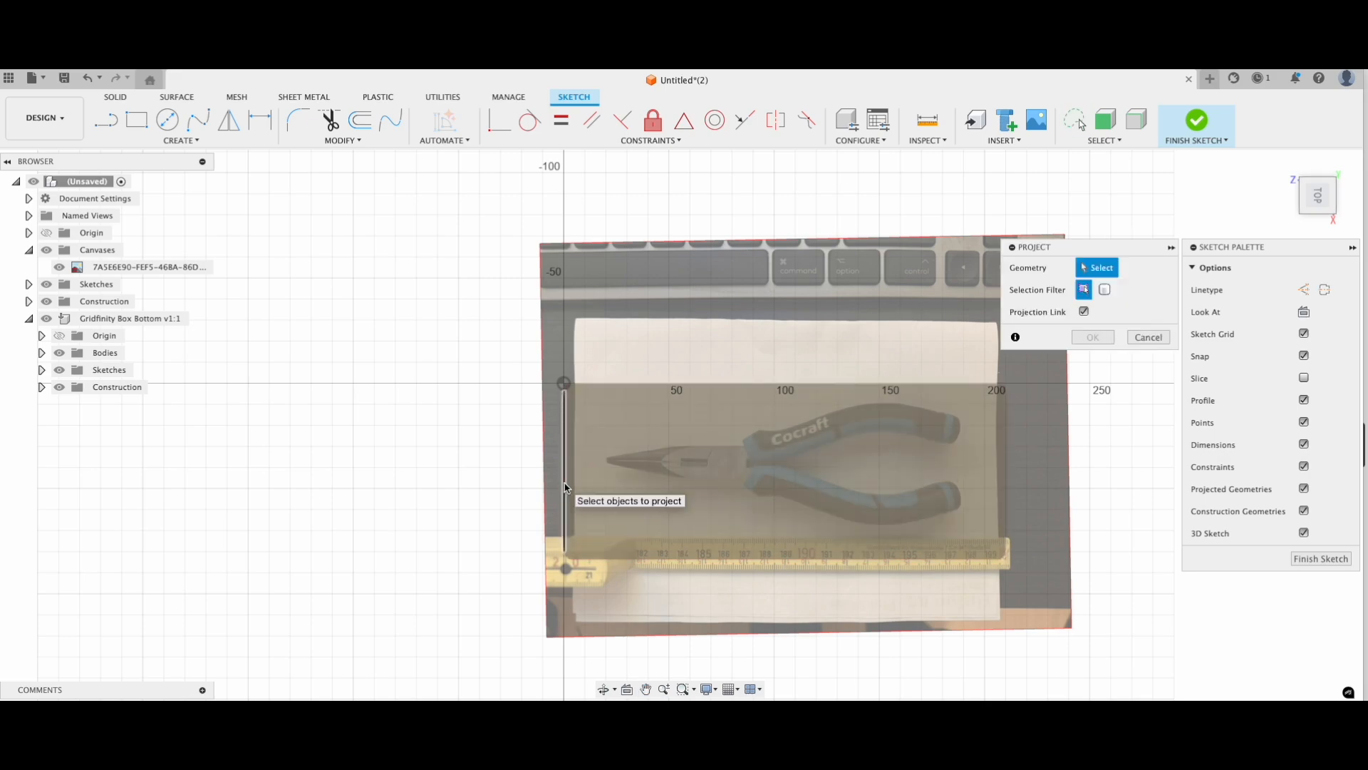
Project the bin's top face outline into the new sketch
{"action": "left_click", "coordinate": [1104, 289]}
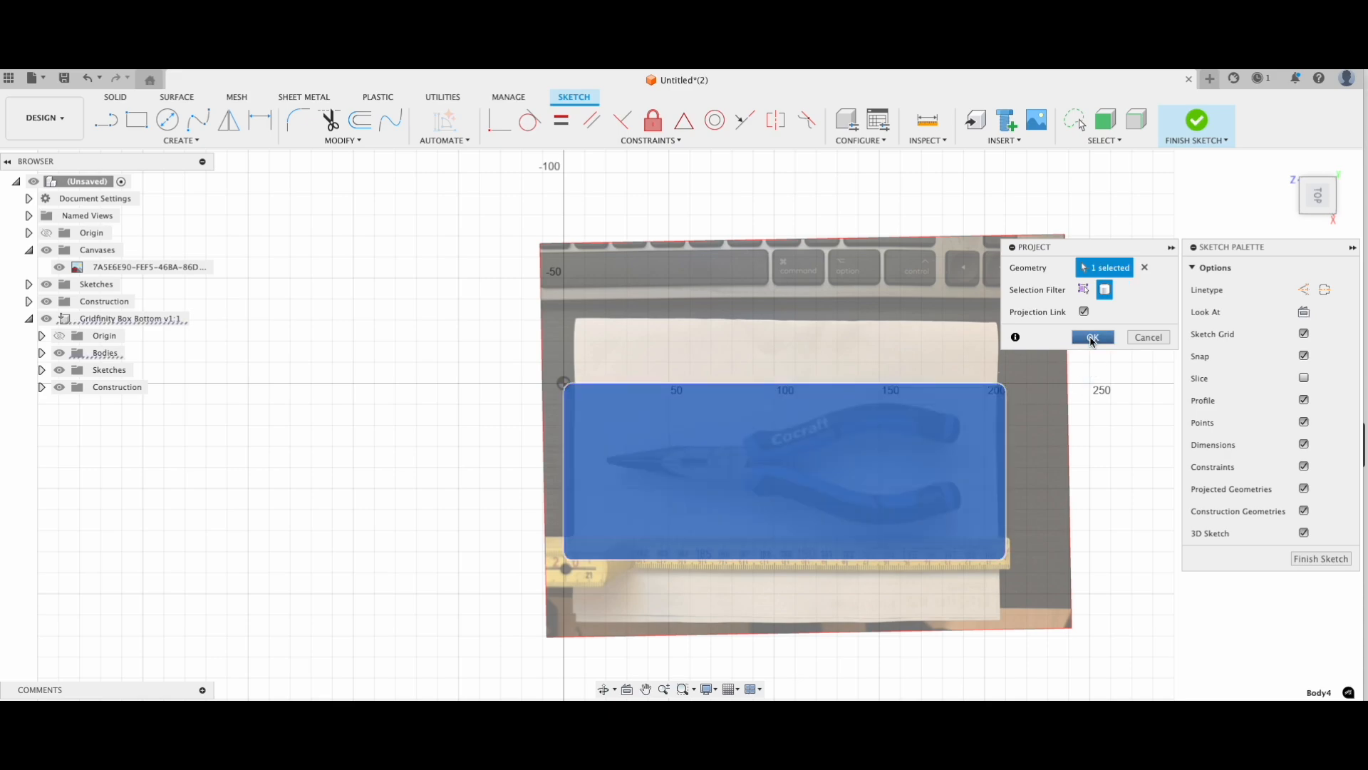
{"action": "left_click", "coordinate": [1093, 337]}
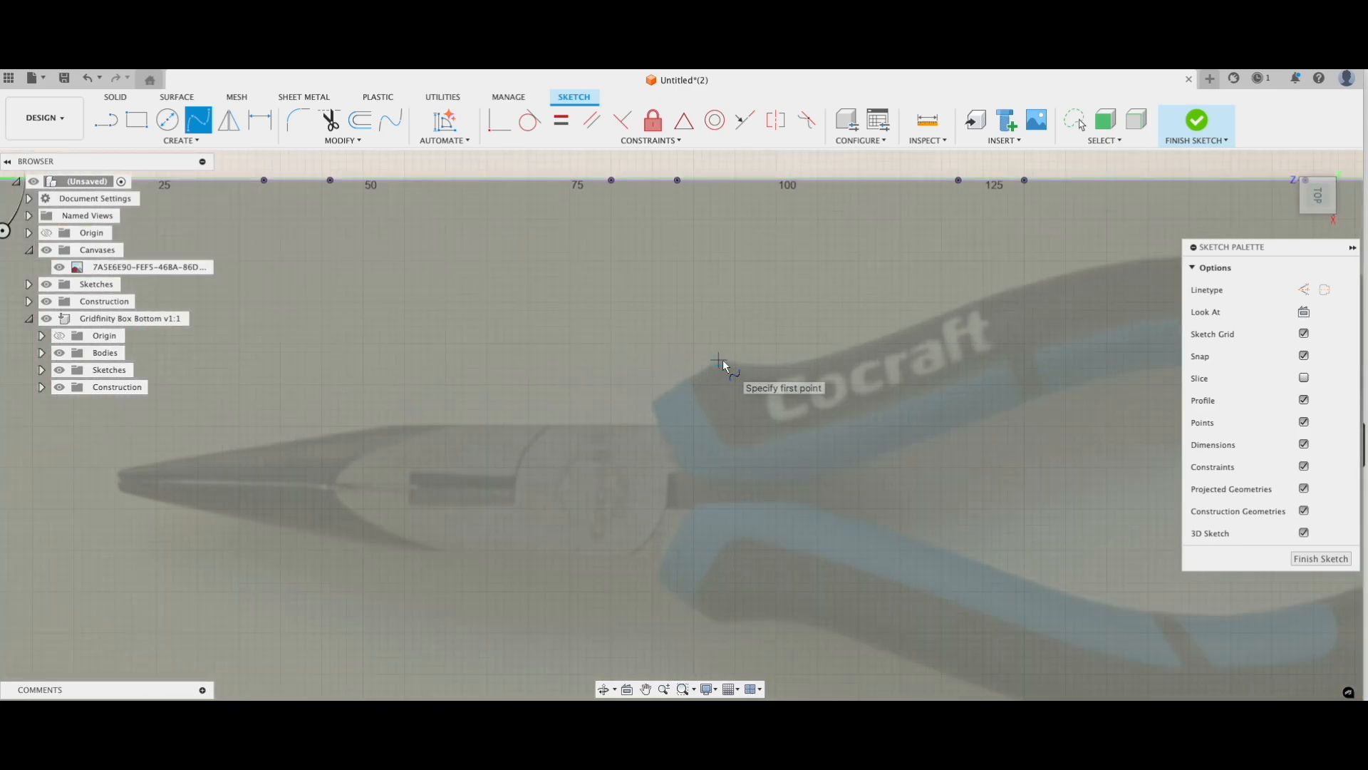
{"action": "mouse_move", "coordinate": [718, 360]}
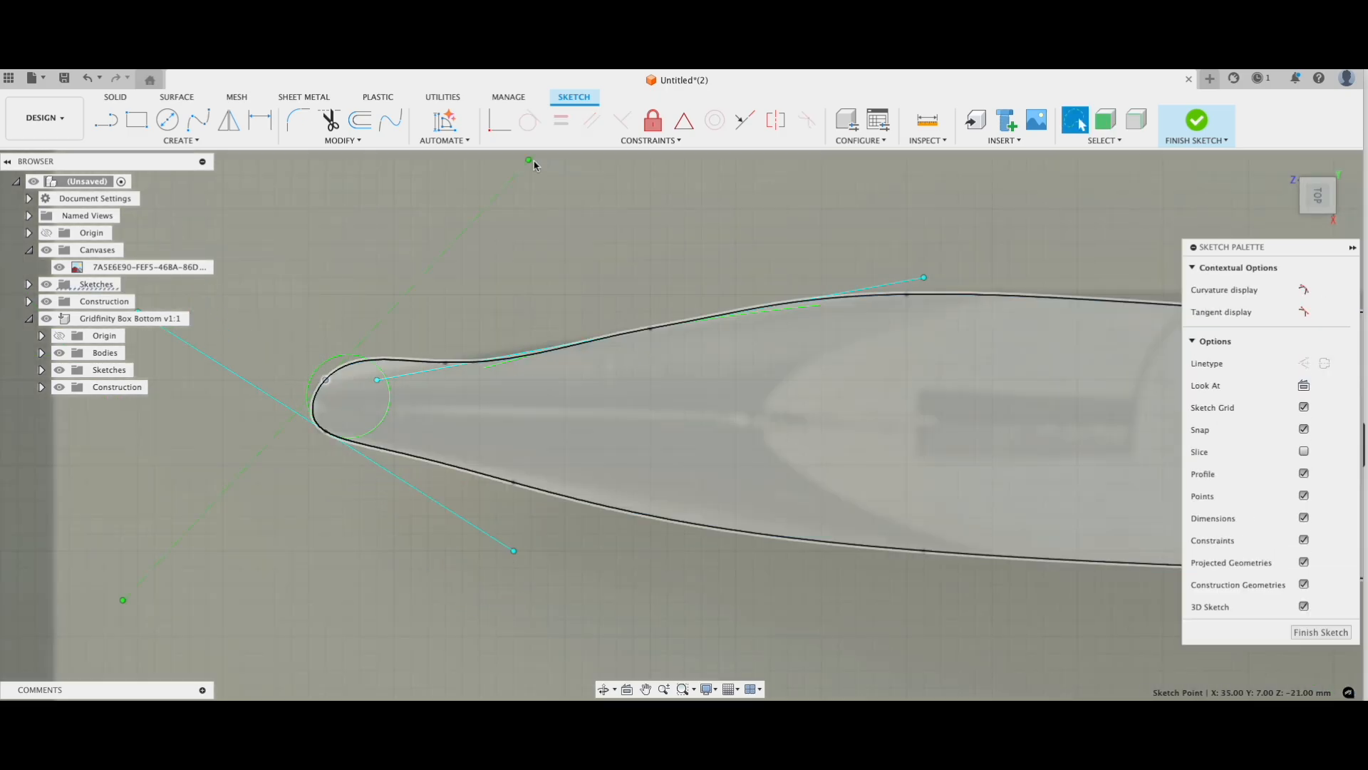
Select the closed spline traced around the pliers in the photo
{"action": "scroll", "scroll_direction": "up", "scroll_amount": 3}
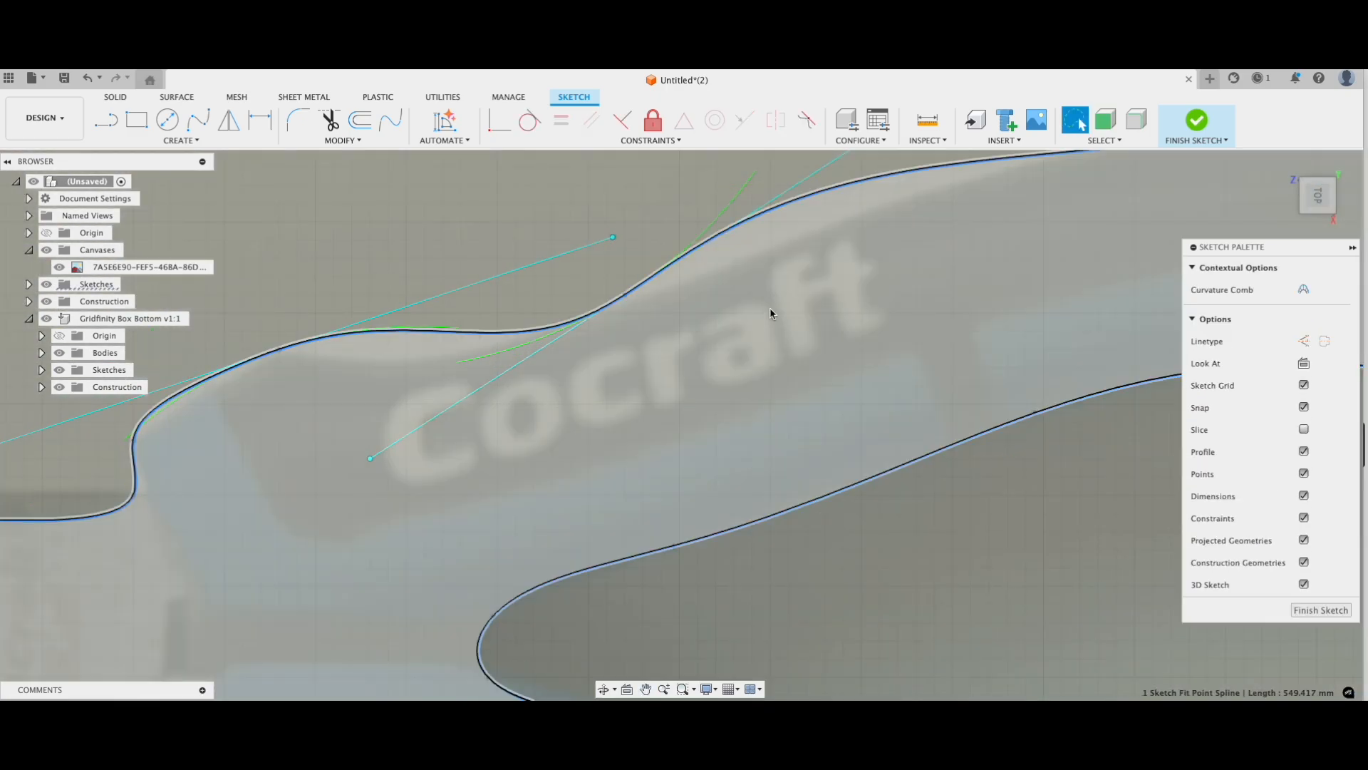
{"action": "left_click", "coordinate": [1196, 120]}
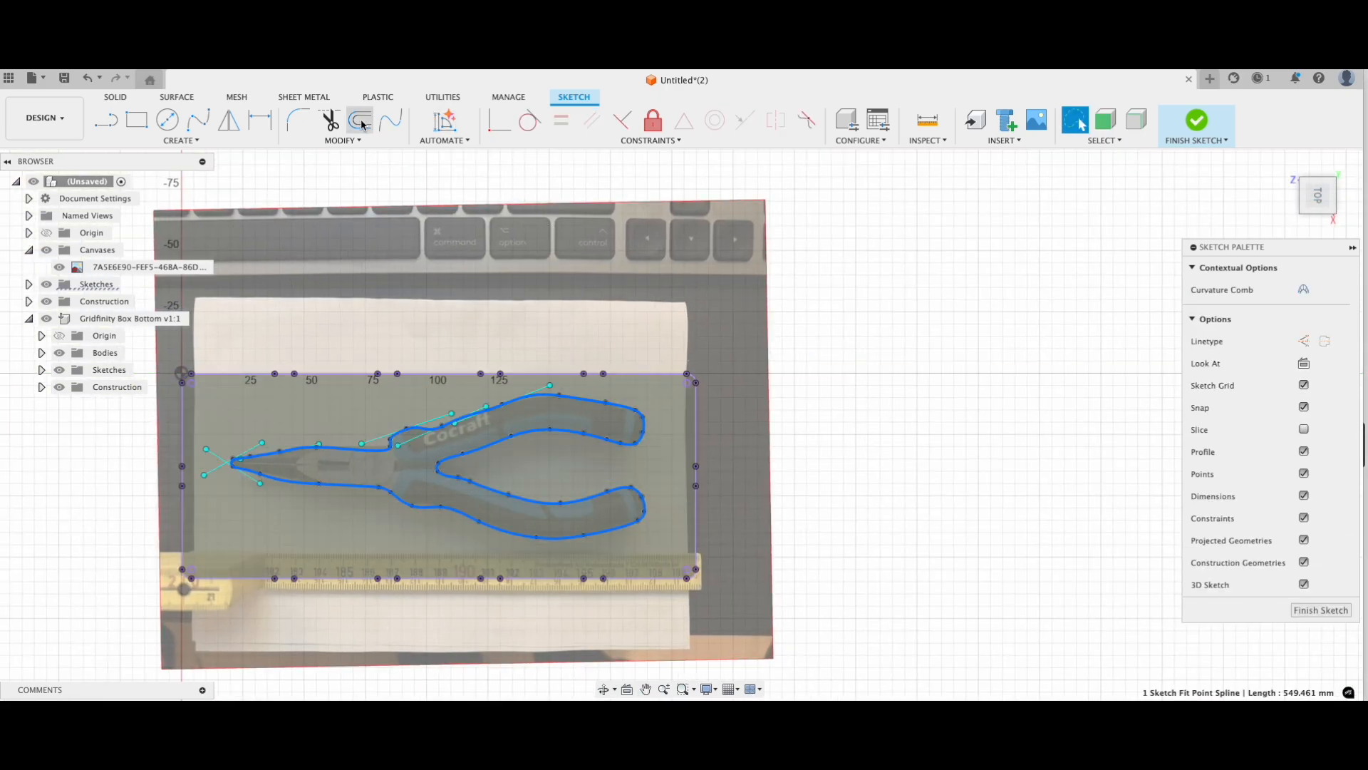
Offset the pliers spline by 2 mm and finish the sketch
{"action": "left_click", "coordinate": [359, 120]}
{"action": "type", "text": "-2"}
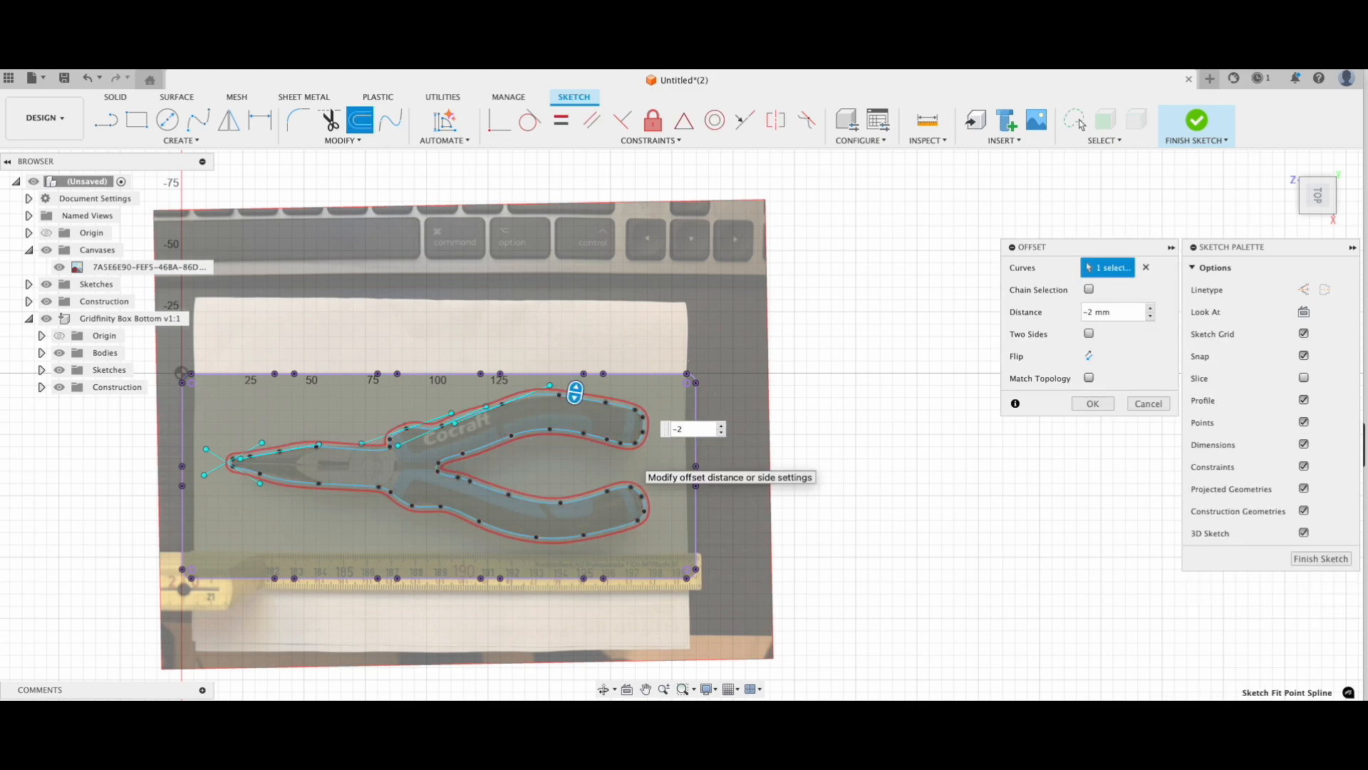
{"action": "left_click", "coordinate": [1092, 404]}
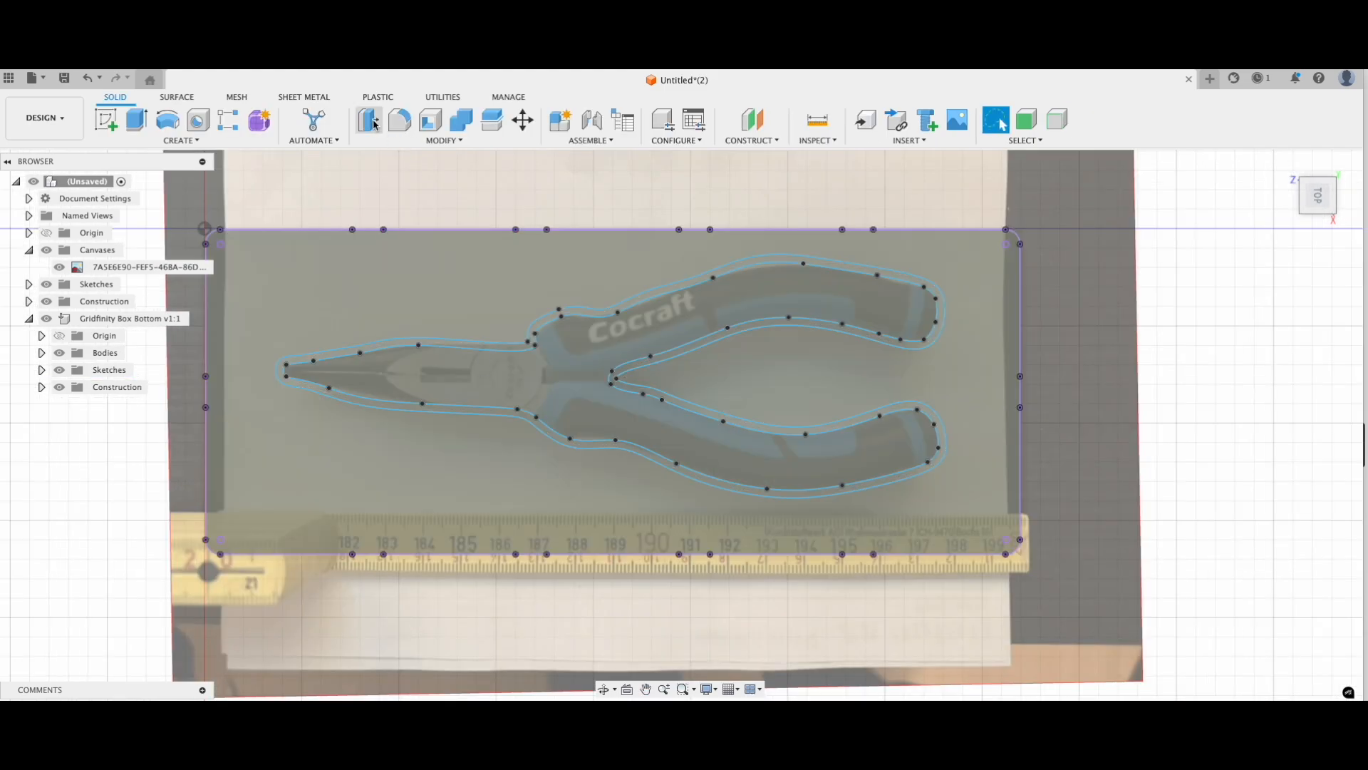
Press Pull the pliers offset profile to cut an 18 mm pocket
{"action": "left_click", "coordinate": [368, 120]}
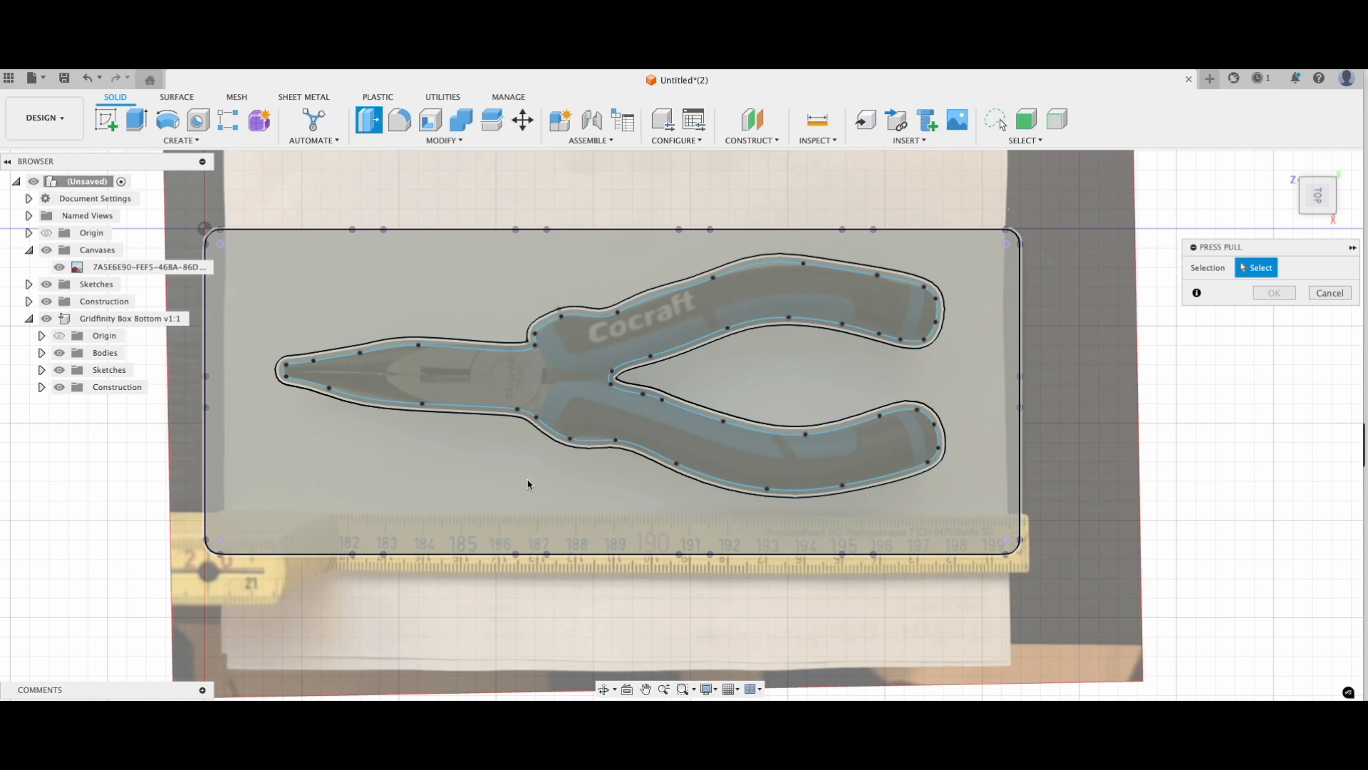
{"action": "left_click", "coordinate": [135, 120]}
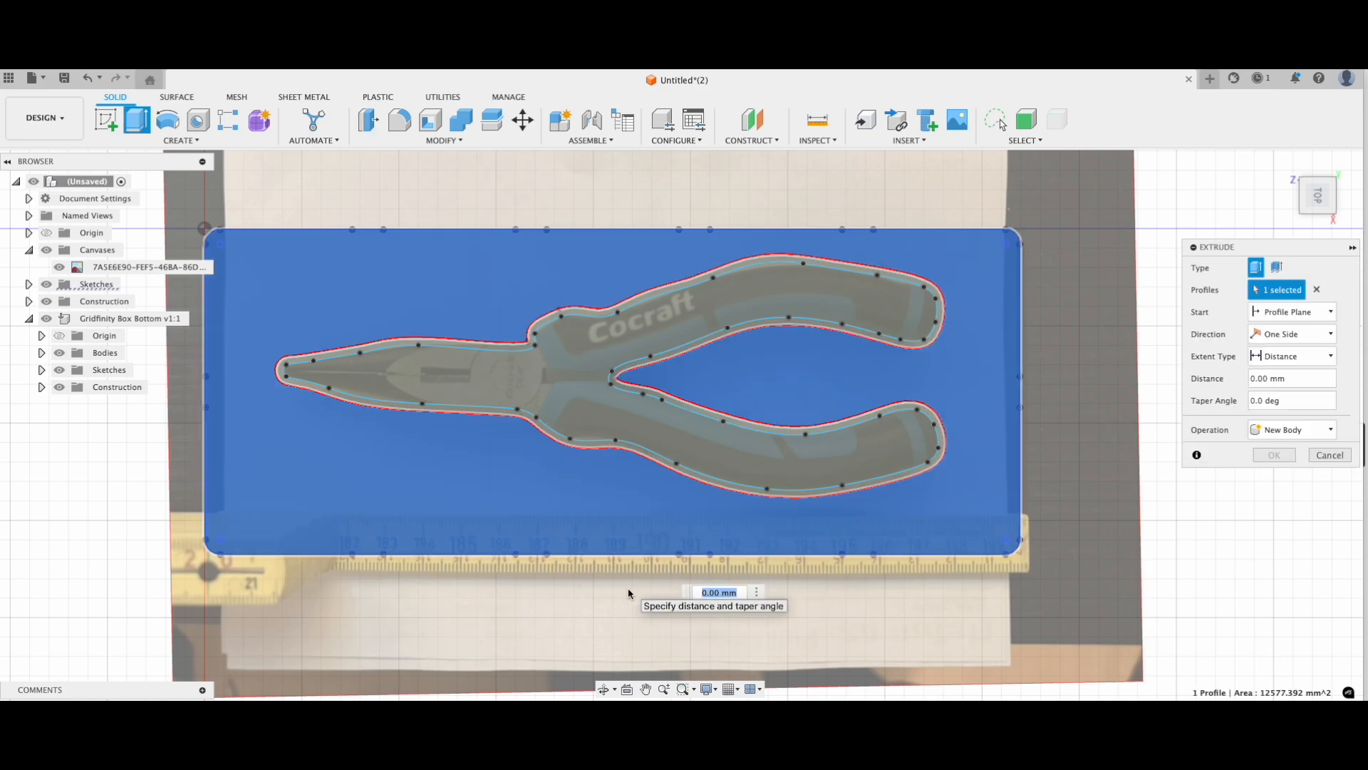
{"action": "type", "text": "18"}
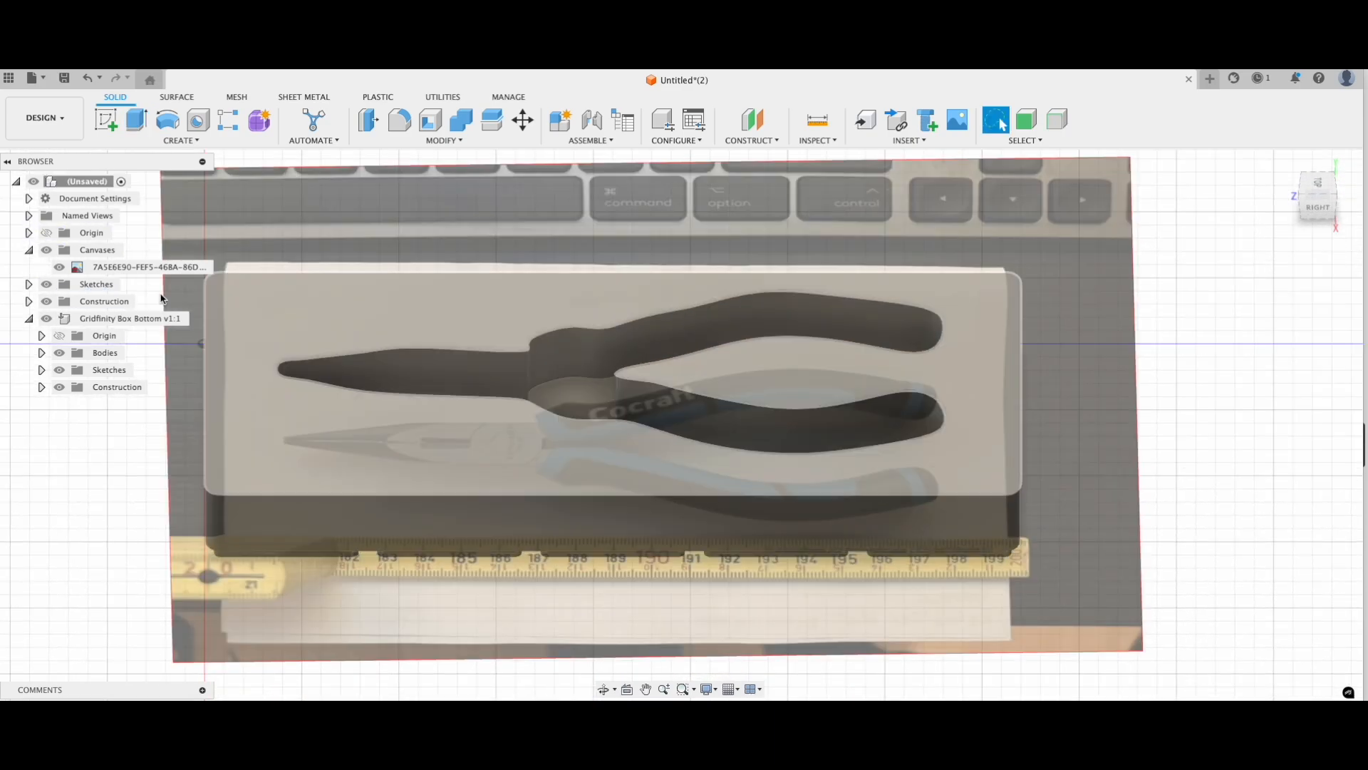
{"action": "left_click", "coordinate": [58, 266]}
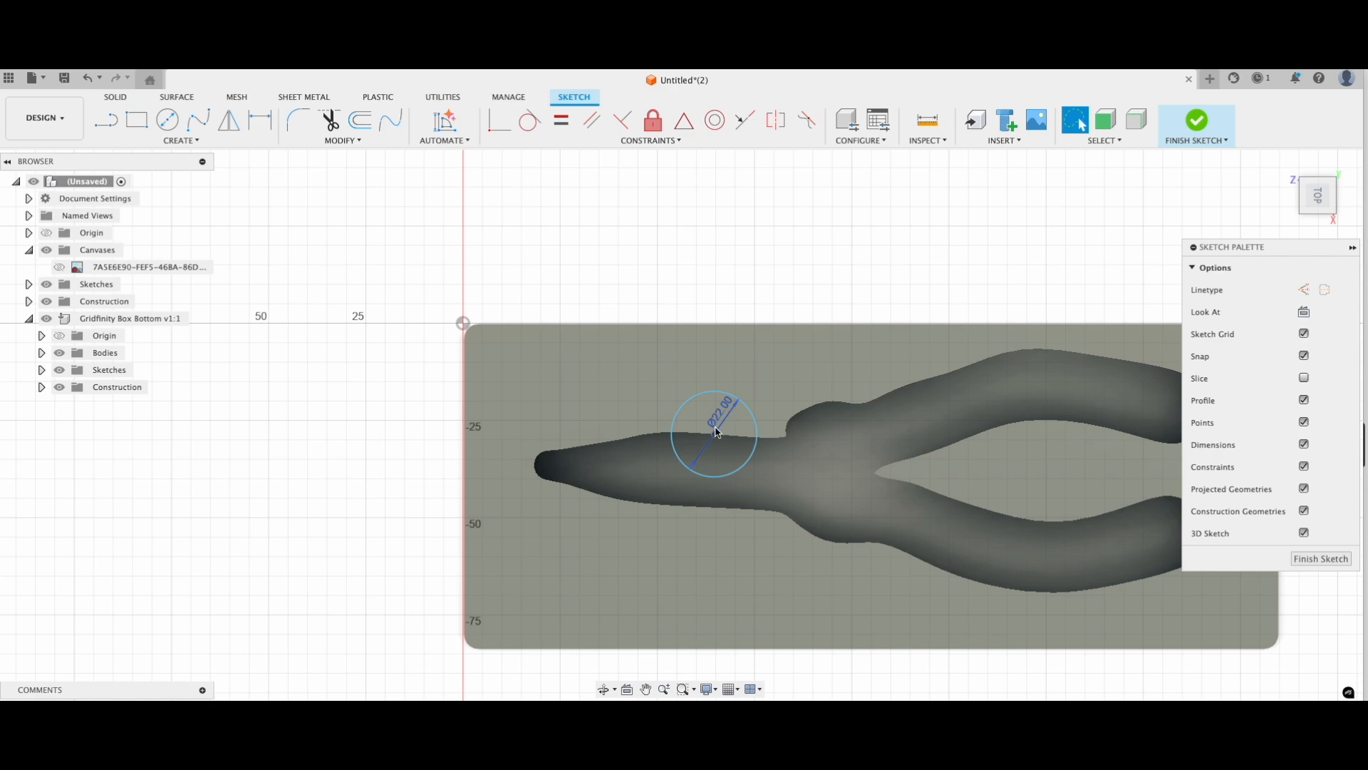
Cut a 22 mm finger-grab circle 18 mm deep across the pliers pocket center
{"action": "type", "text": "22."}
{"action": "type", "text": "-18"}
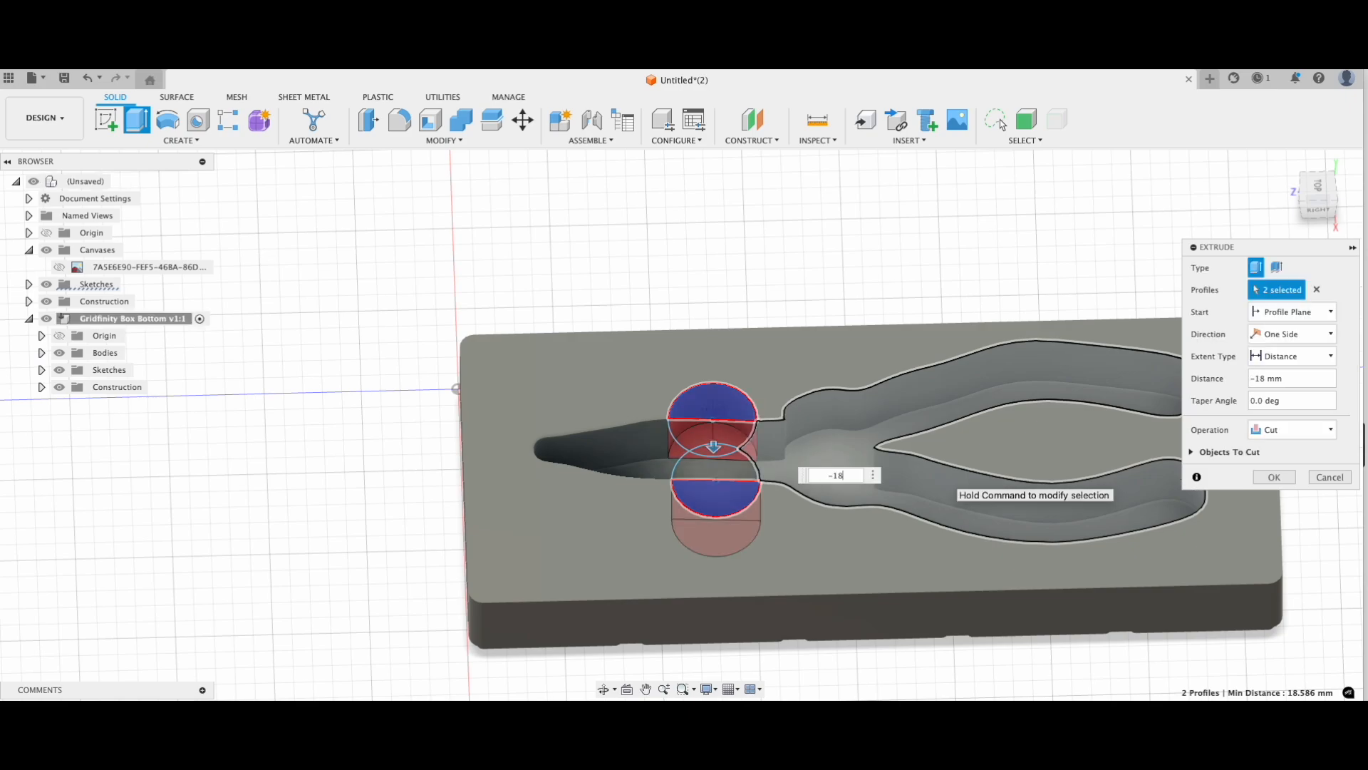
{"action": "left_click", "coordinate": [1273, 476]}
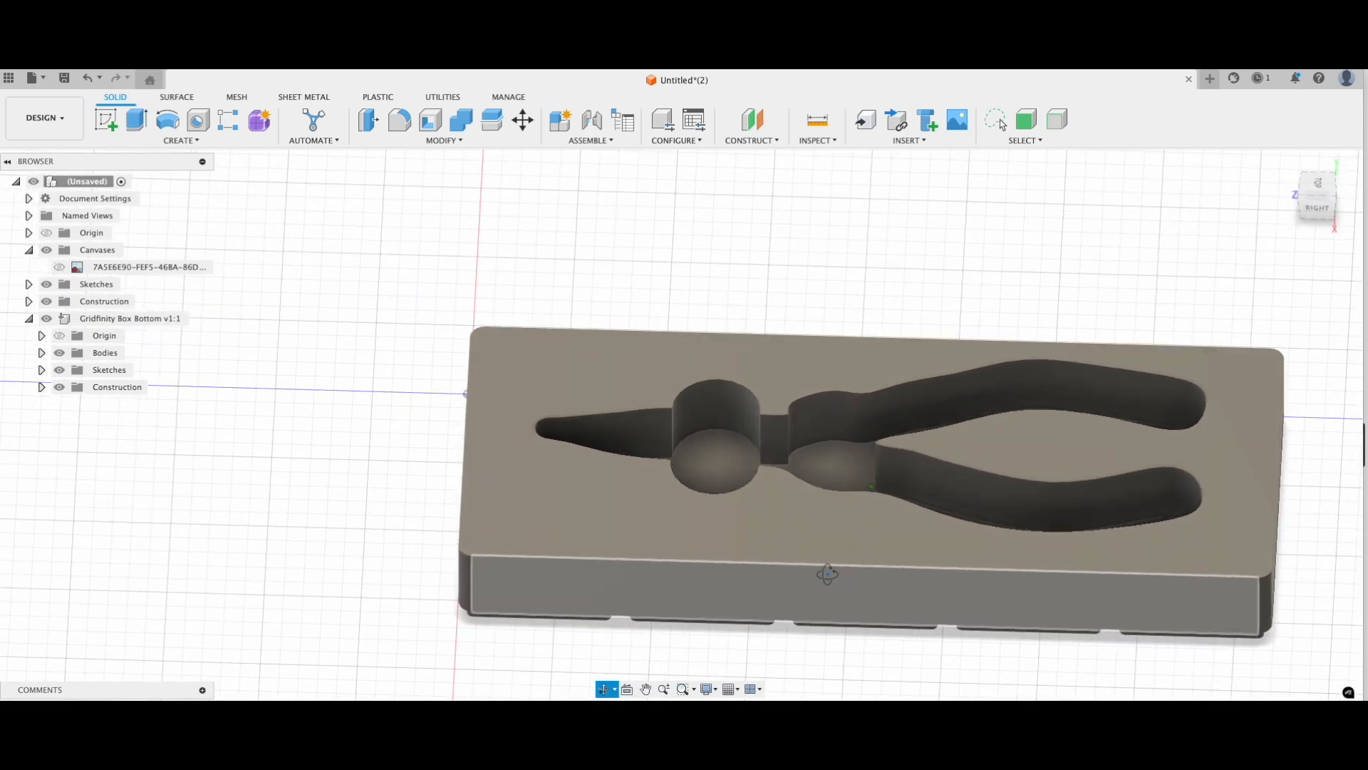